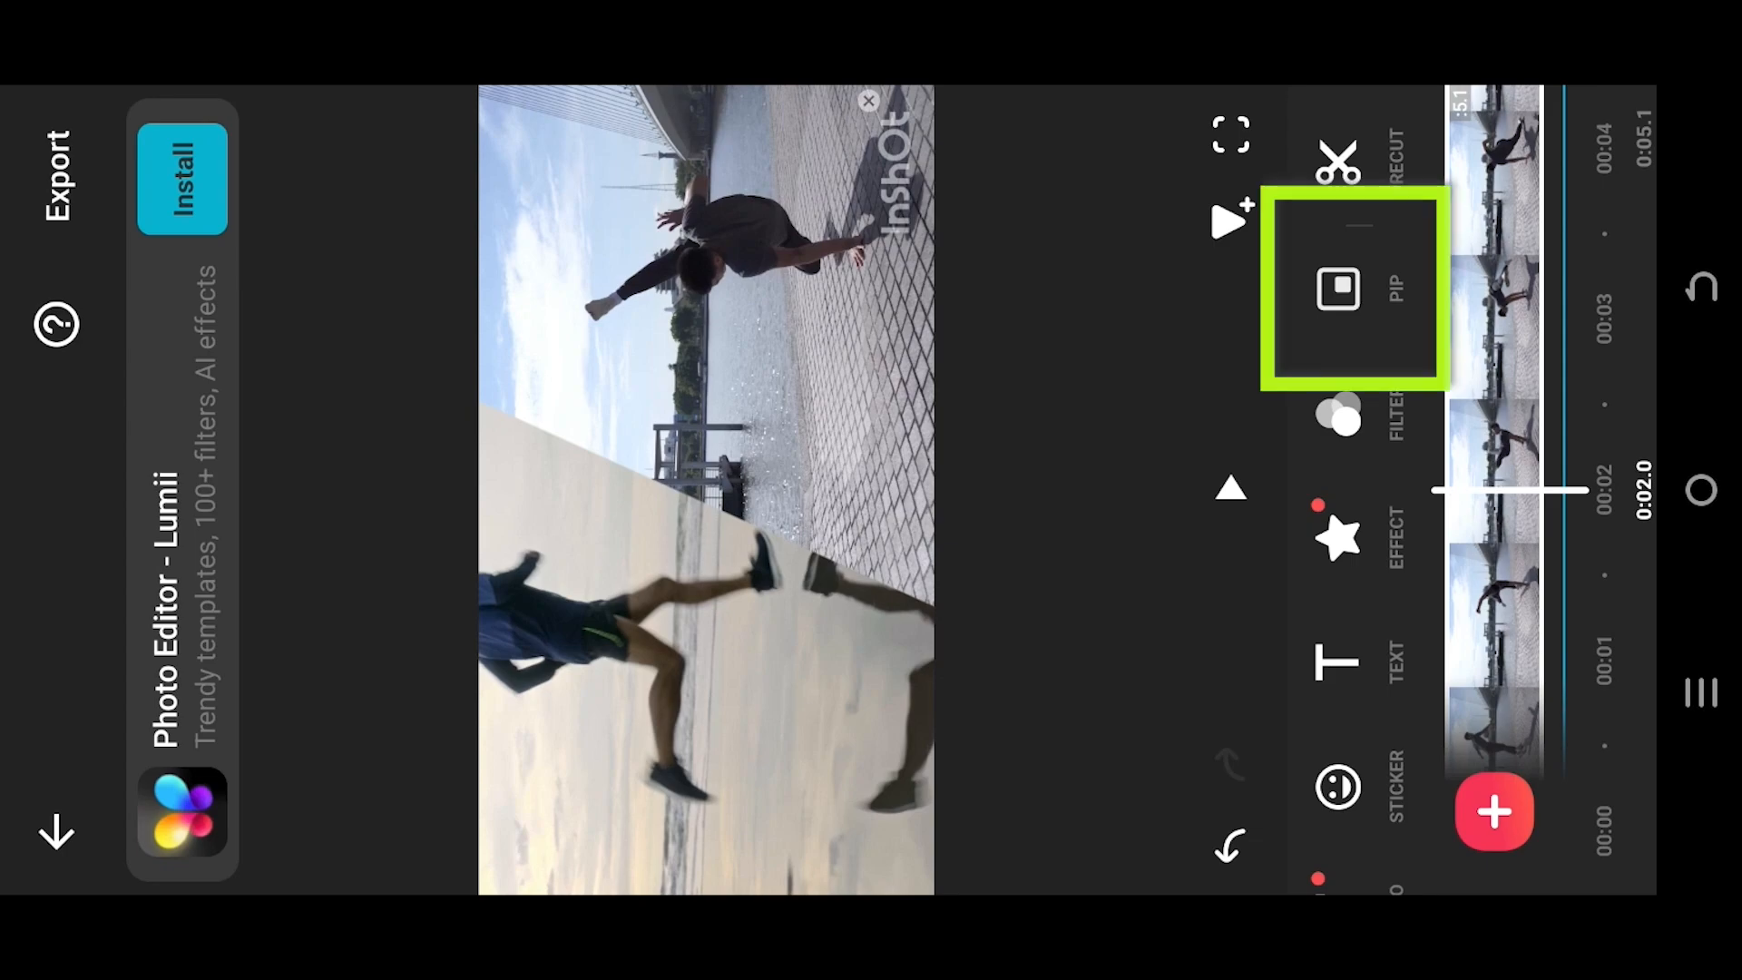
Open the PIP overlay clip's tools and scroll the toolbar to reveal Mask, Blend and Speed.
click(1339, 289)
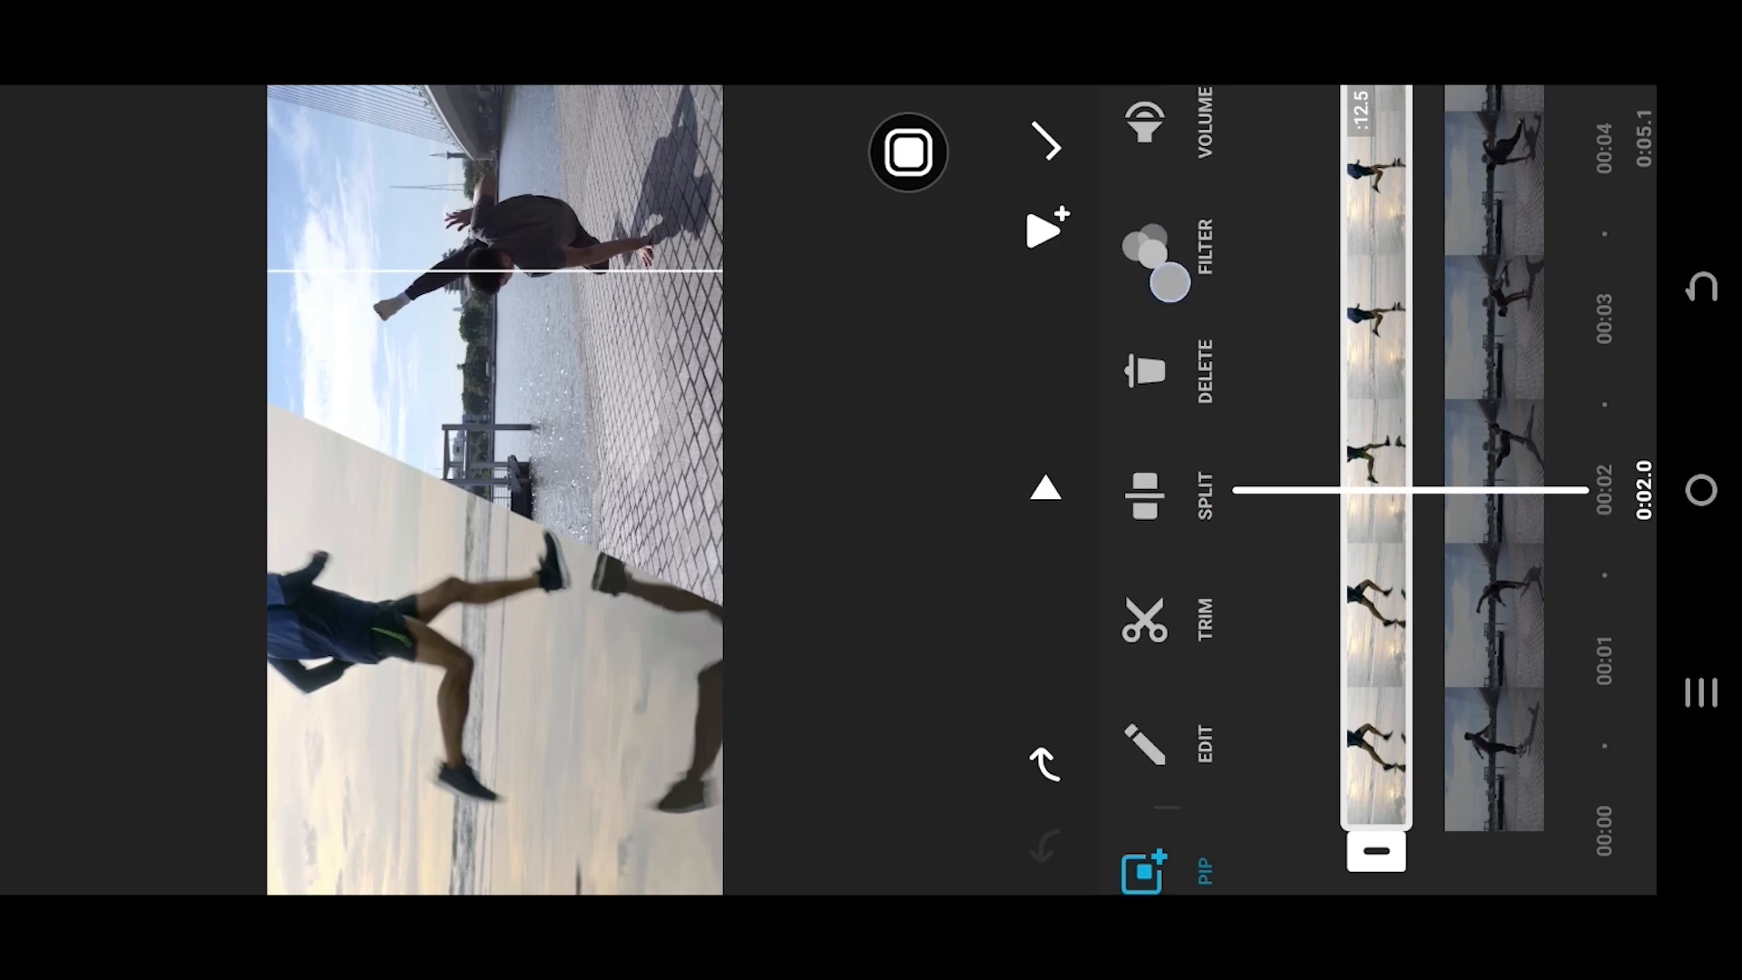
scroll(down, 3)
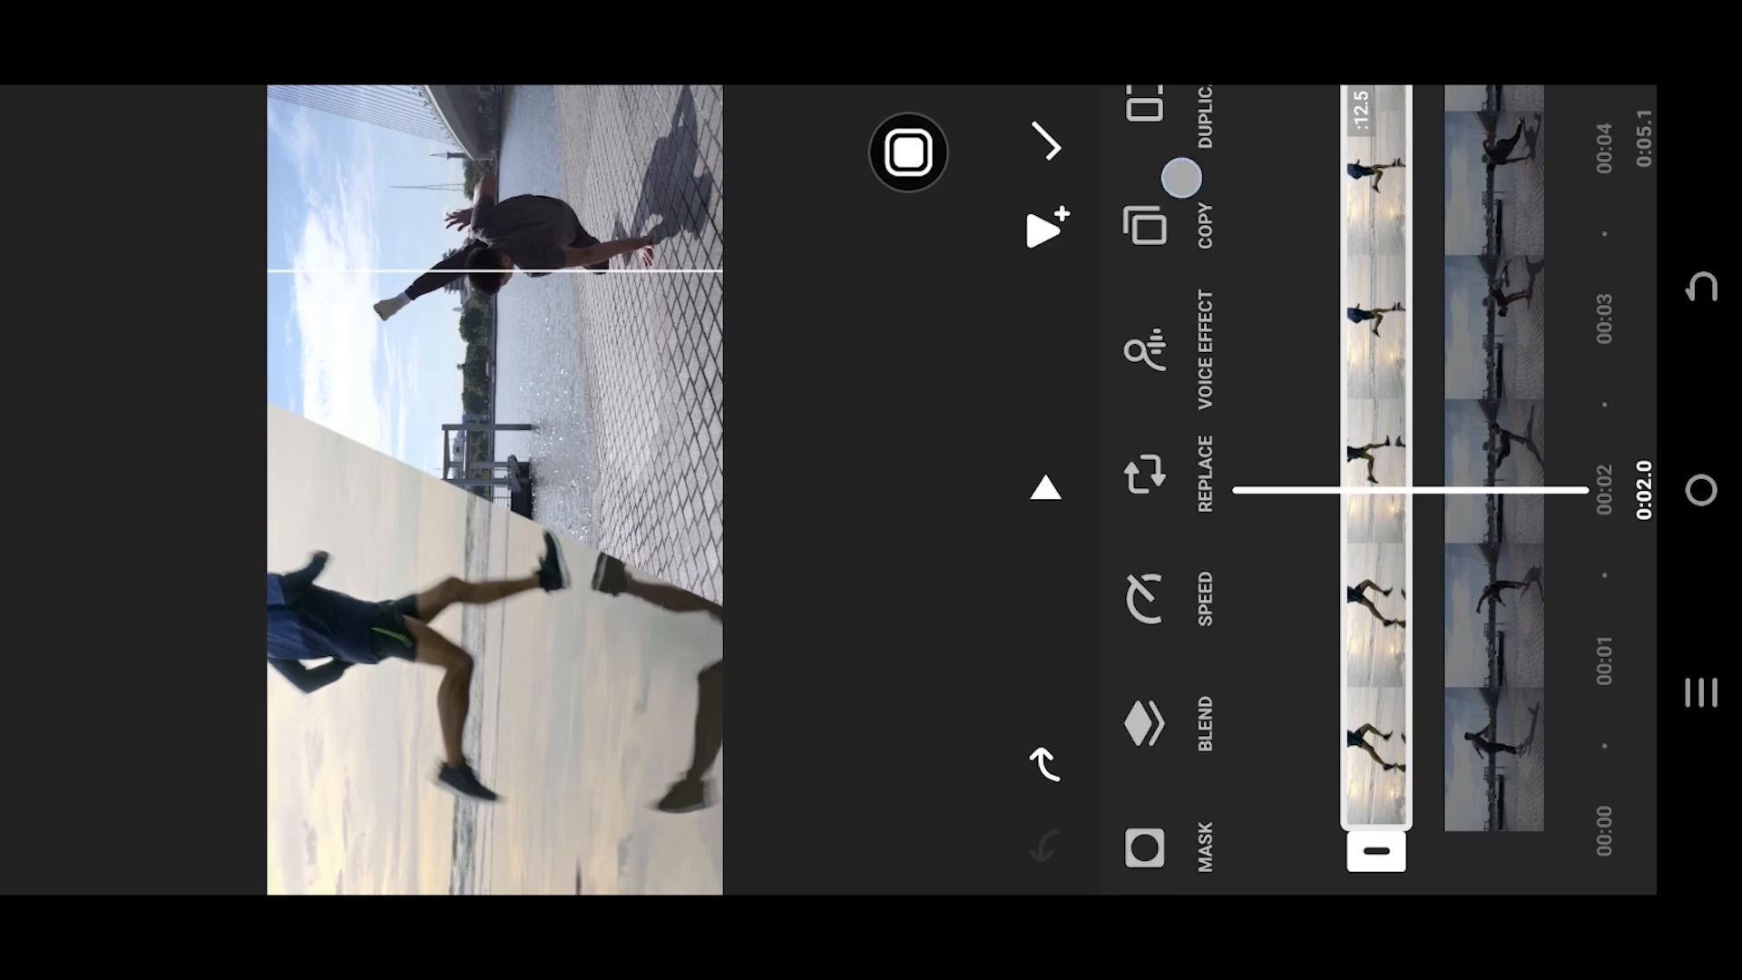